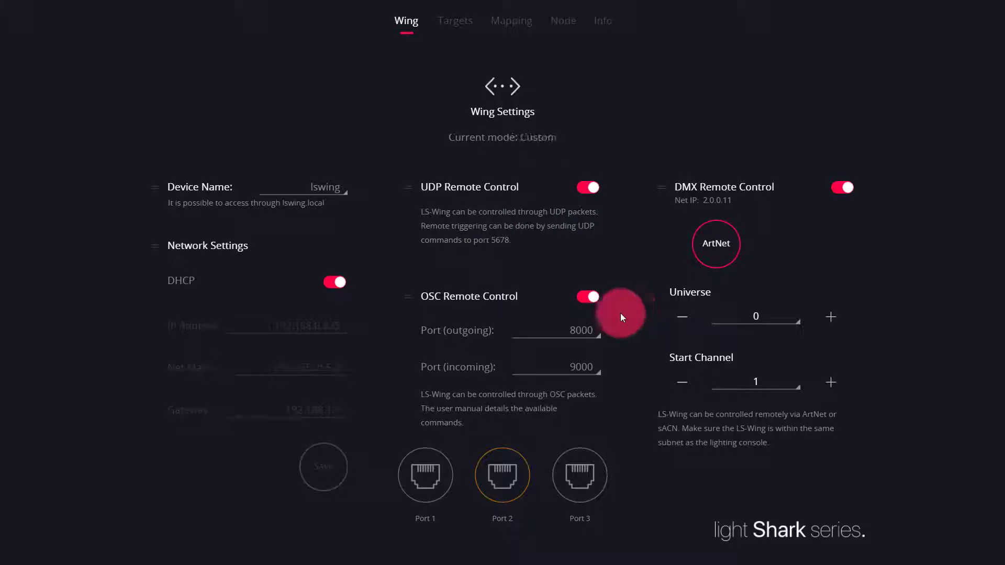
pyautogui.moveTo(539, 311)
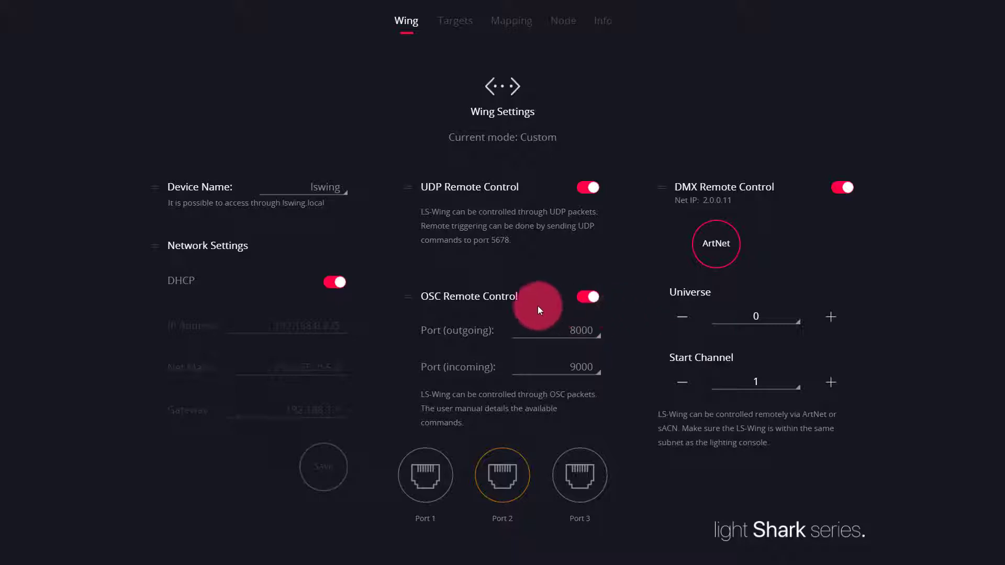
# - Switch off OSC Remote Control on the Wing page, greying out its port fields
pyautogui.click(587, 297)
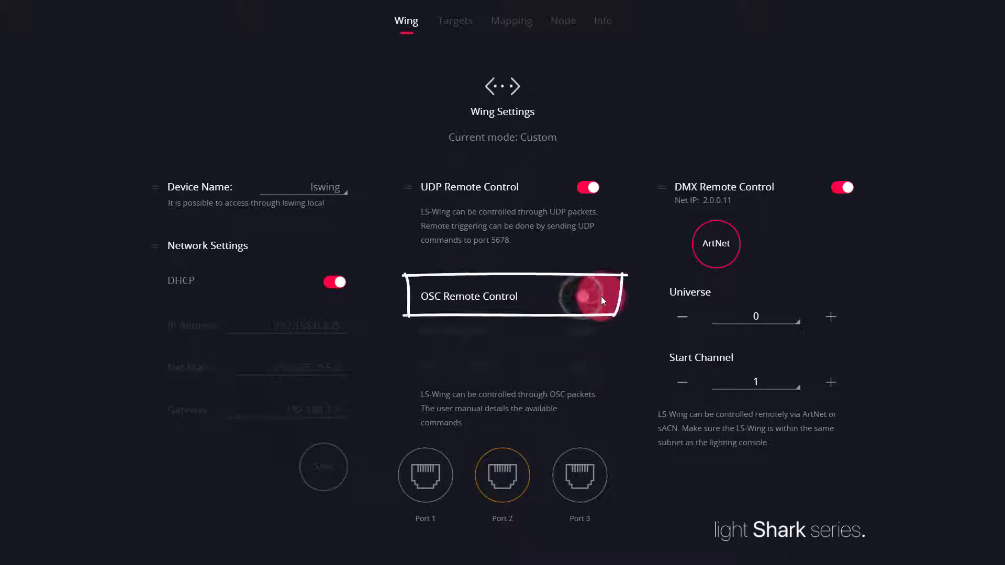
pyautogui.click(586, 297)
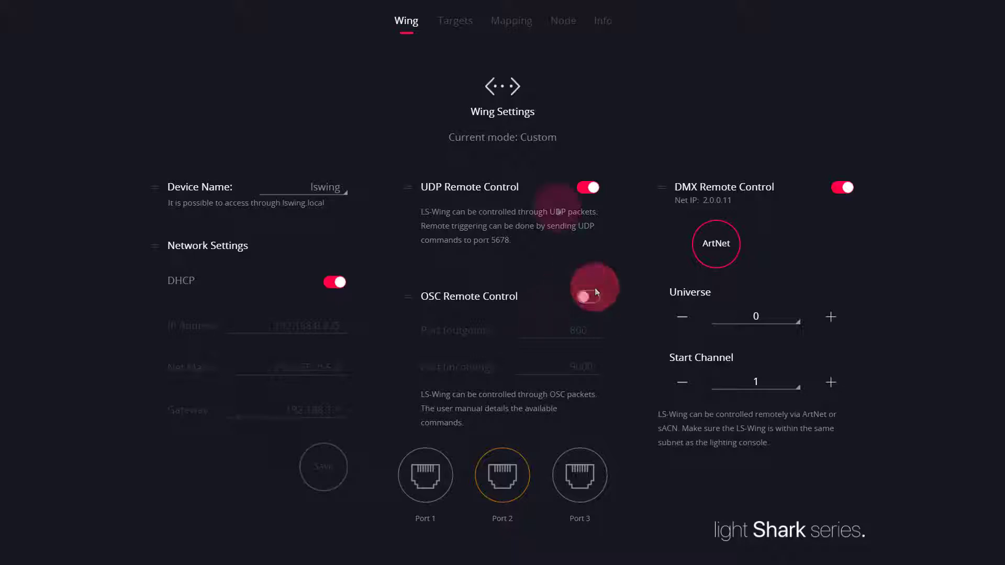
# - Add MA_Lighting target MA3_osc at 192.168.0.120, port 8000, in the first Targets slot
pyautogui.click(588, 295)
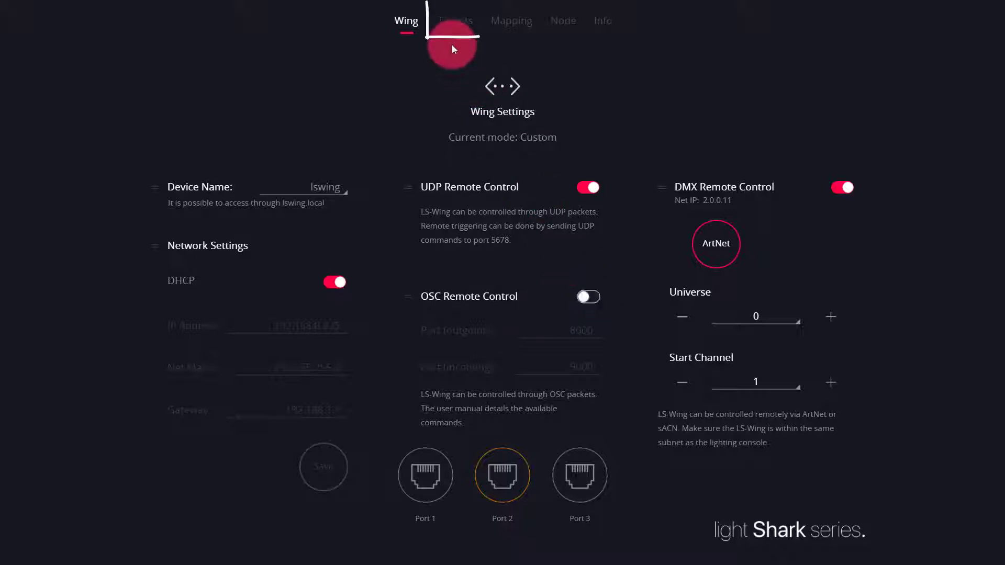
pyautogui.click(455, 20)
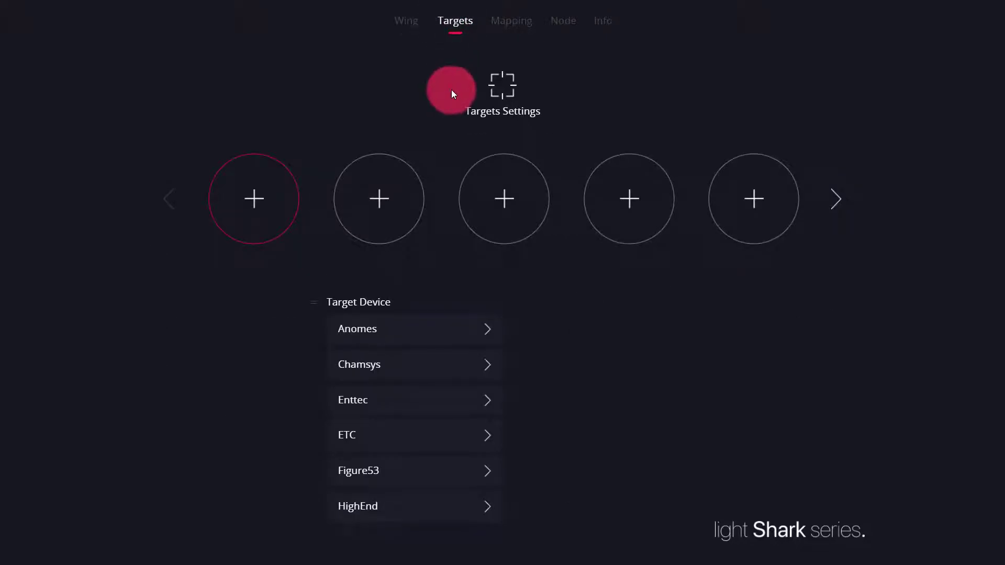
pyautogui.moveTo(254, 198)
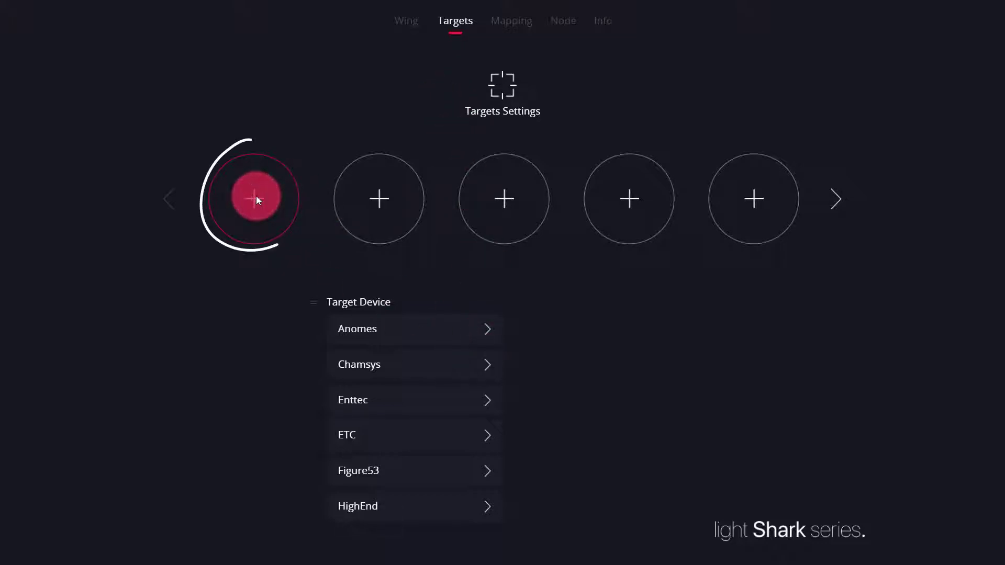
pyautogui.scroll(-3)
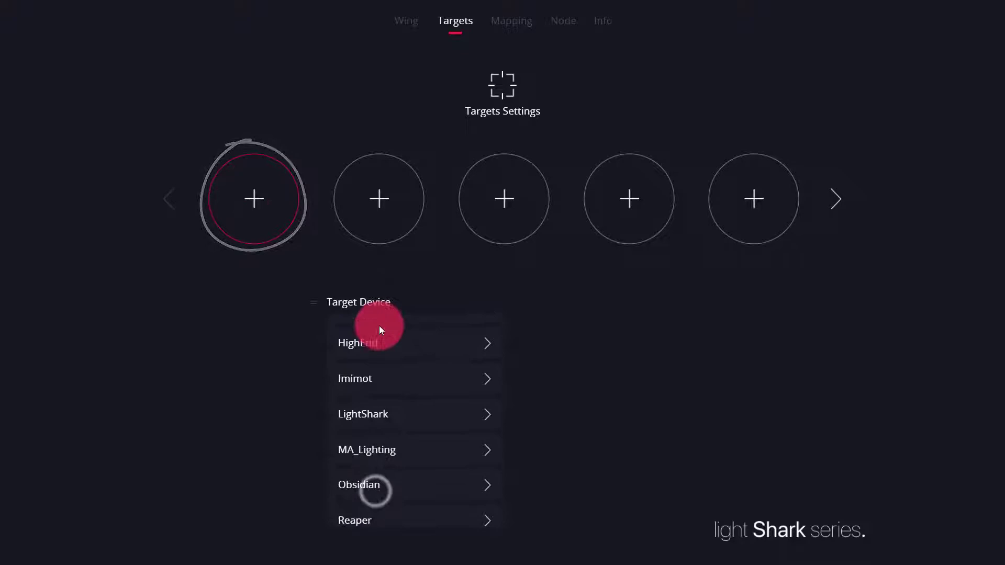
pyautogui.scroll(-3)
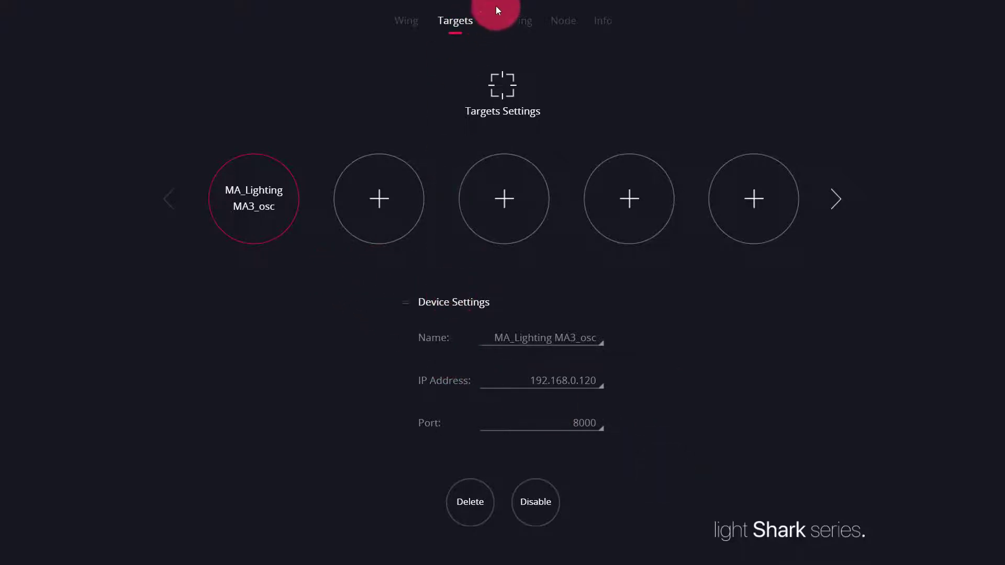
# - Pick an empty mapping slot and edit it as the active MA3 mapping
pyautogui.click(511, 20)
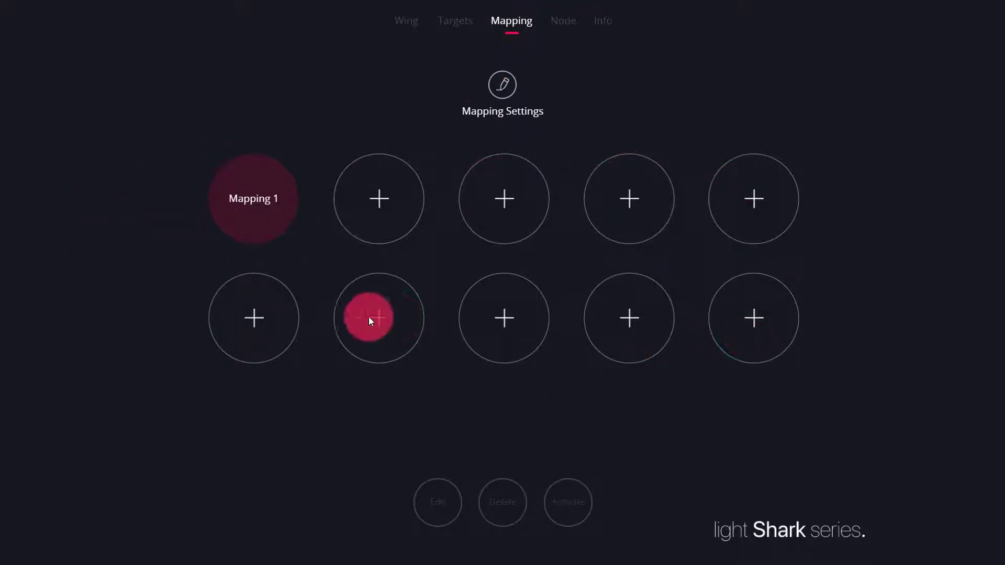
pyautogui.click(378, 198)
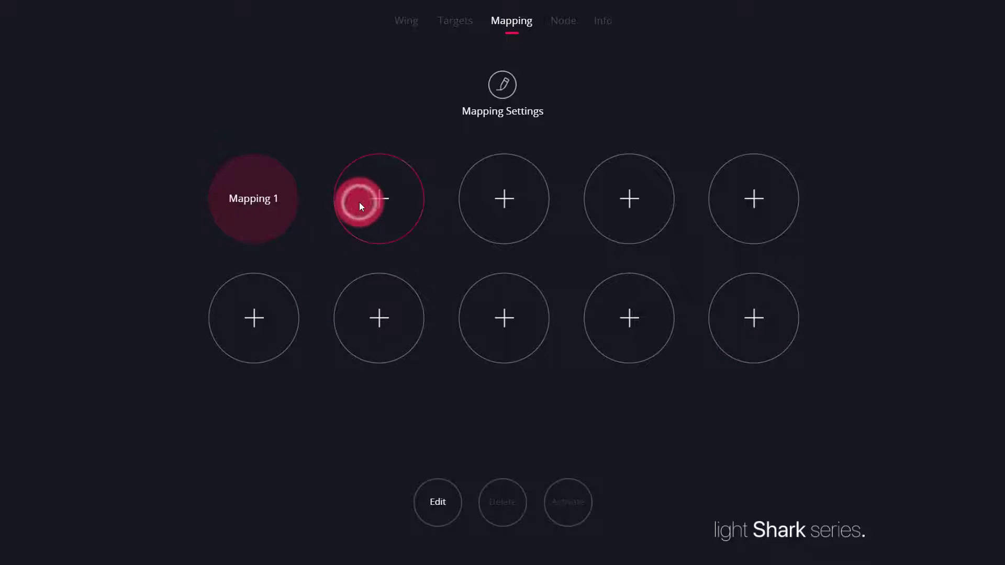
pyautogui.click(437, 502)
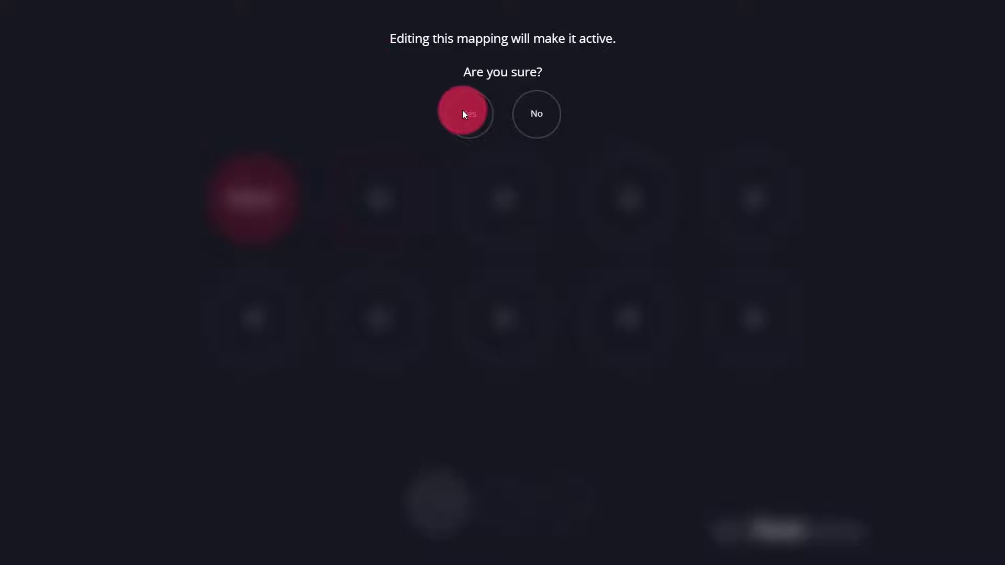
pyautogui.click(465, 114)
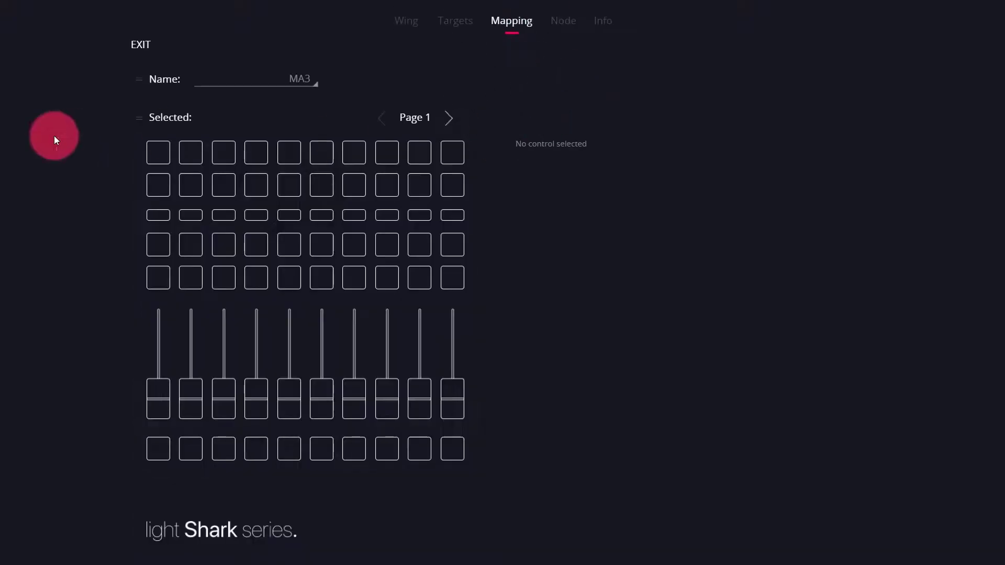
# - Assign page 1 Fader 1 to MA3_osc Masters > Grand Master
pyautogui.click(157, 153)
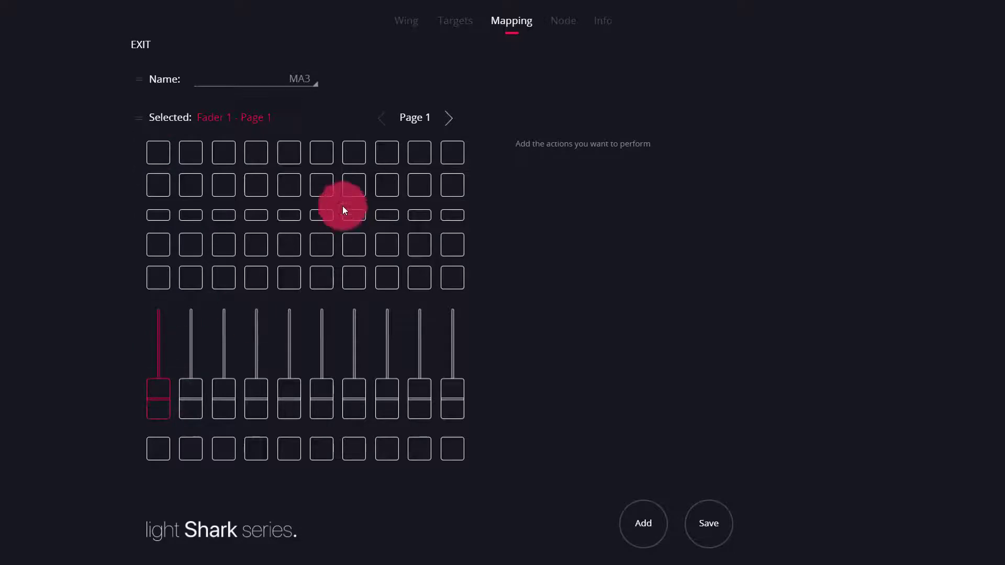
pyautogui.moveTo(542, 291)
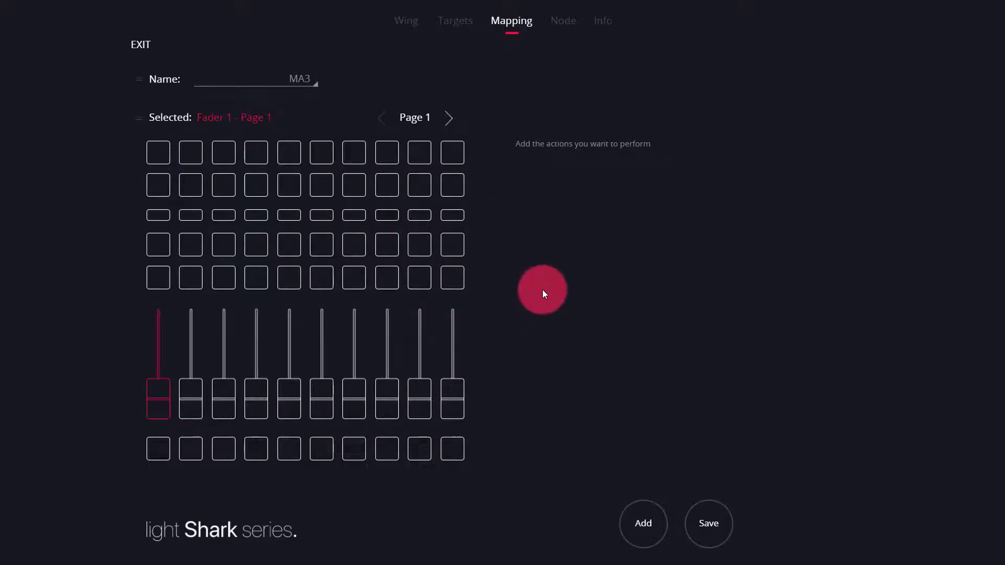
pyautogui.click(643, 524)
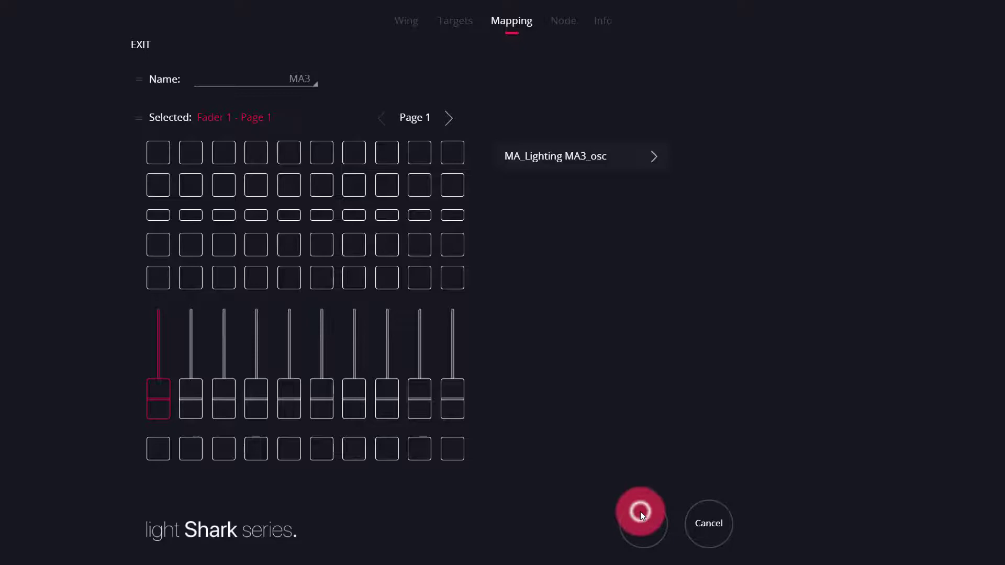
pyautogui.click(654, 156)
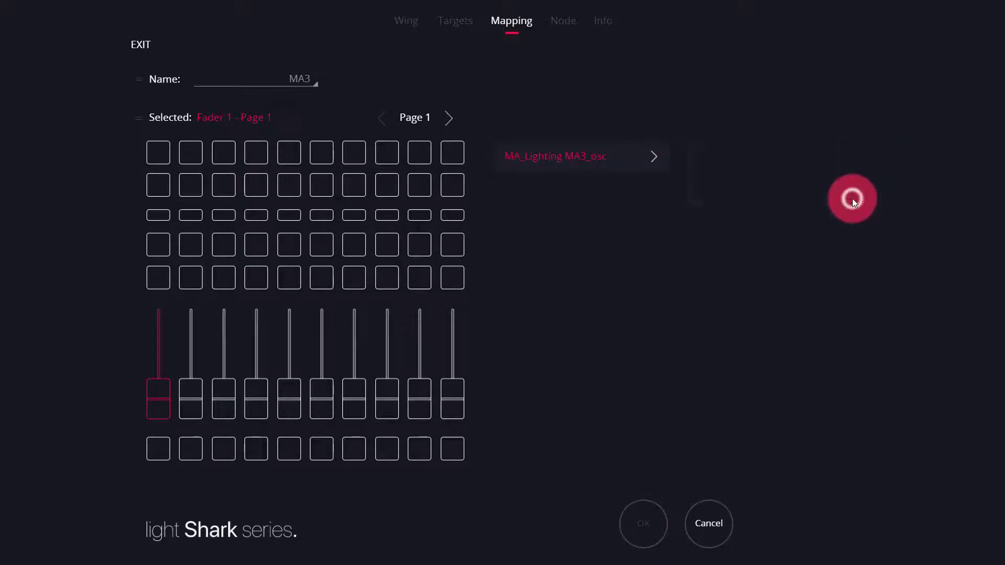
pyautogui.click(654, 157)
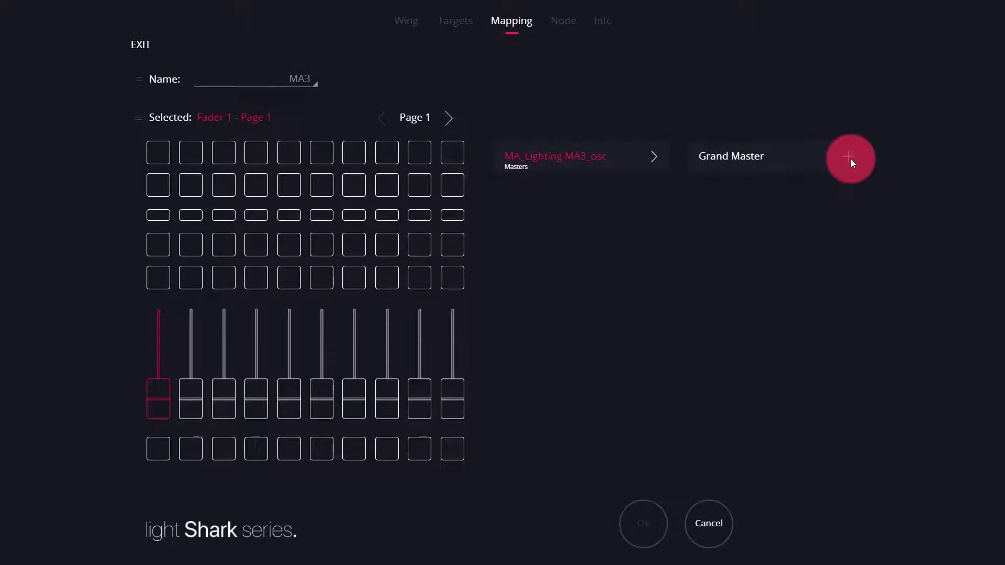
pyautogui.click(851, 159)
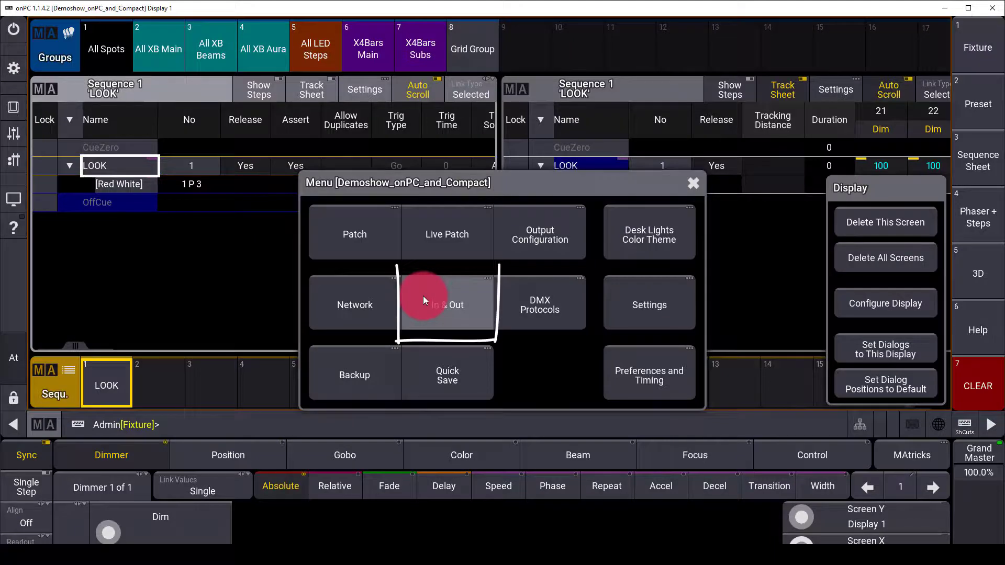
# - Set OSCData 1 to Ethernet, destination 192.168.0.235 port 8000, with output and input enabled
pyautogui.click(446, 305)
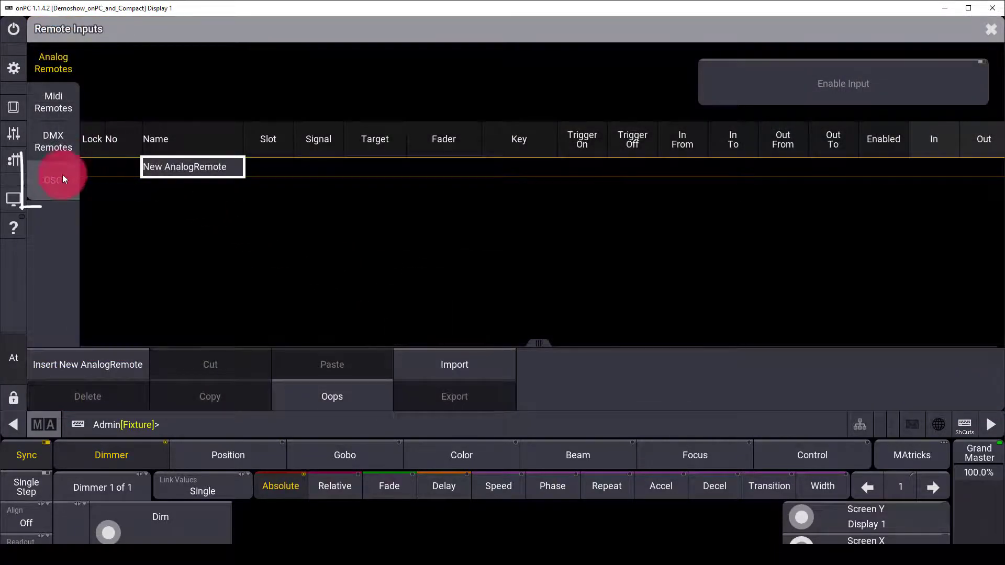
pyautogui.click(53, 180)
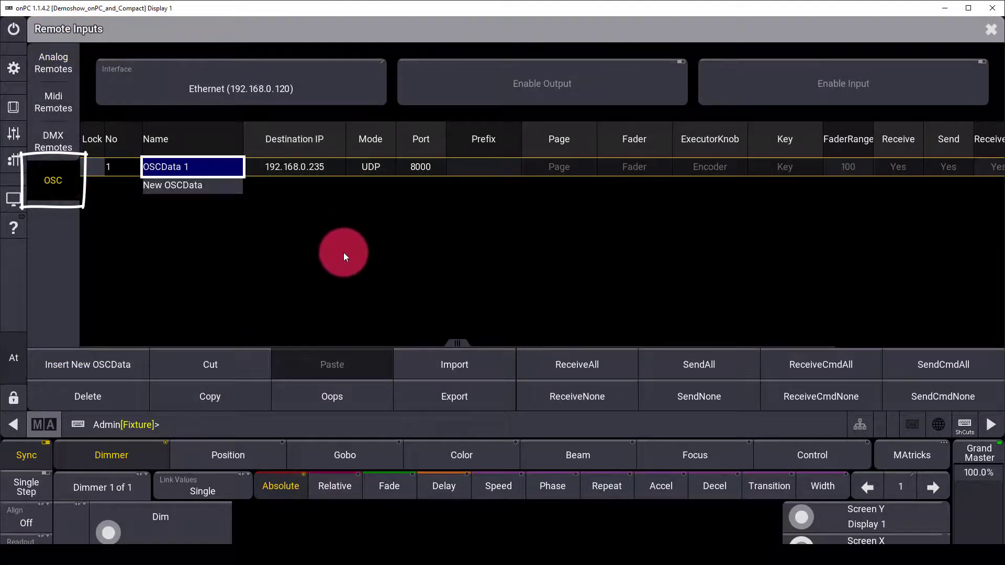
pyautogui.moveTo(349, 270)
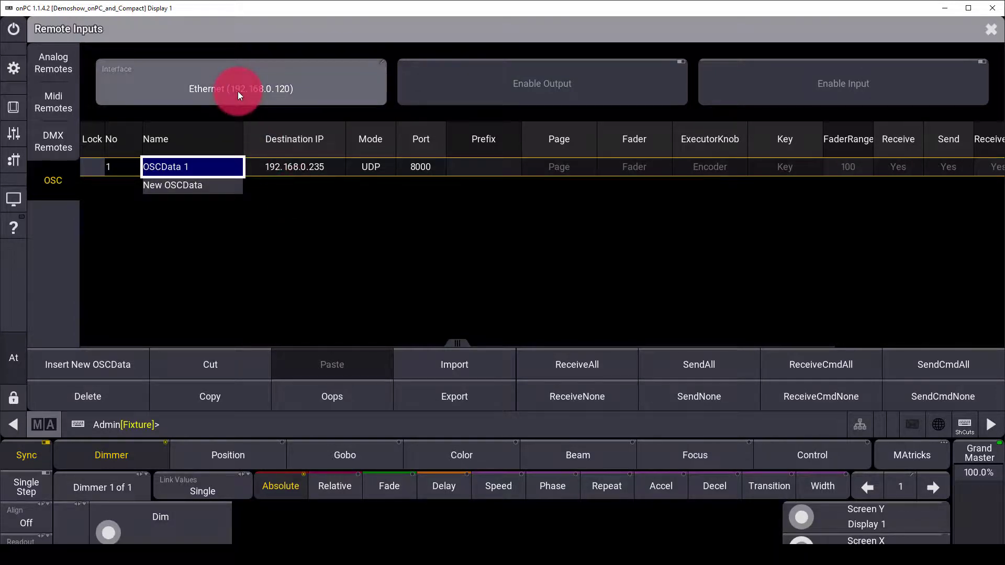
pyautogui.moveTo(235, 74)
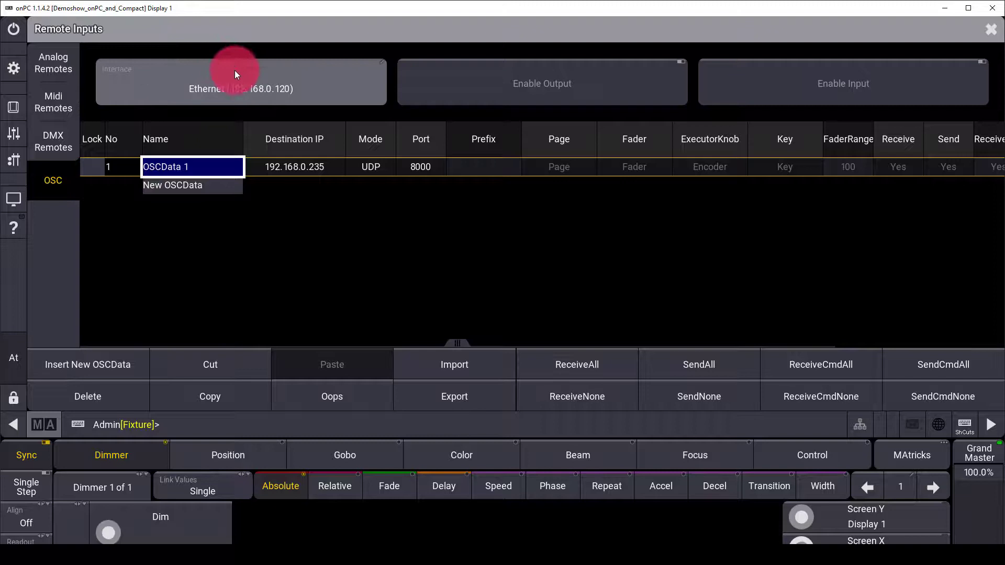
pyautogui.click(241, 82)
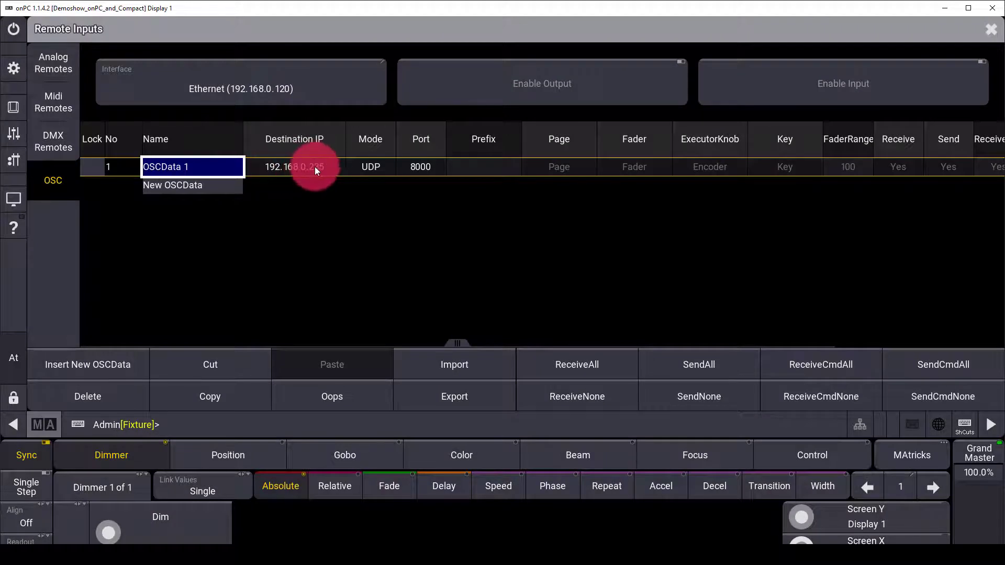
pyautogui.click(293, 166)
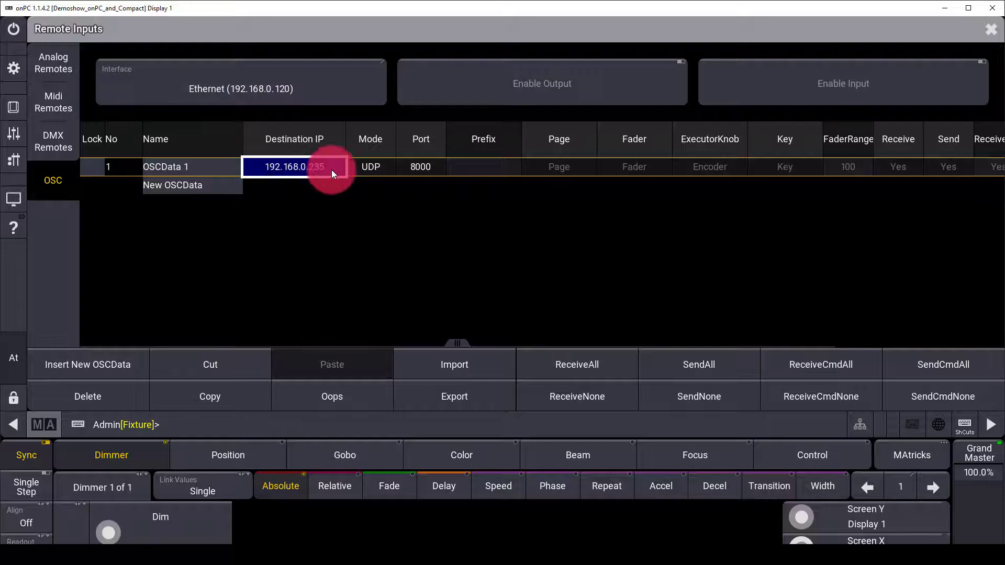
pyautogui.click(370, 167)
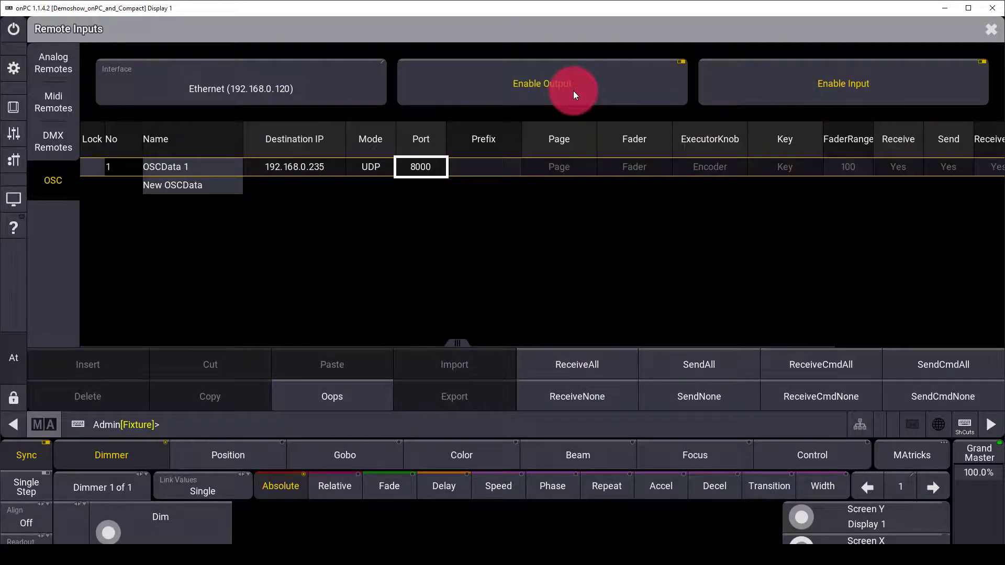
pyautogui.moveTo(984, 45)
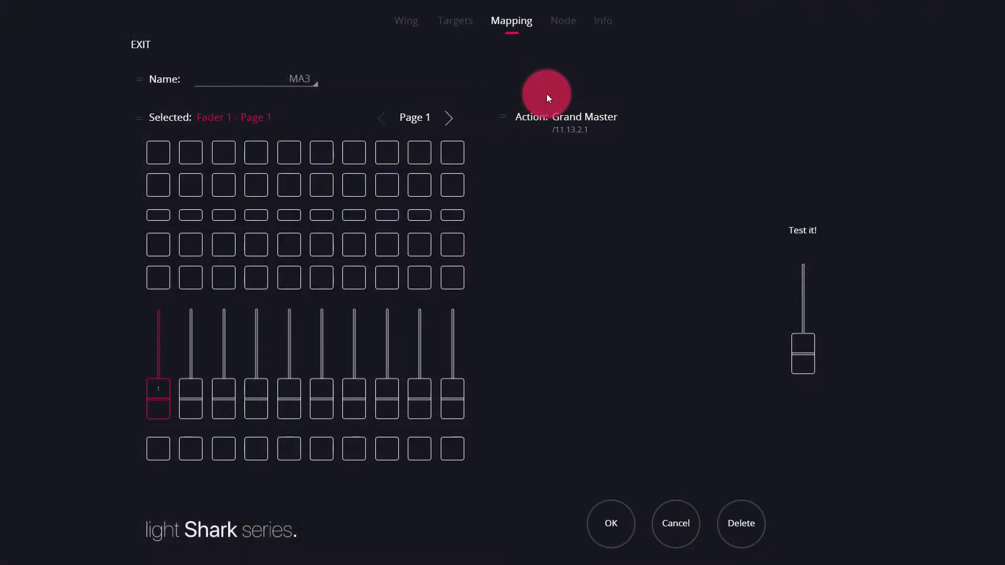
pyautogui.moveTo(539, 112)
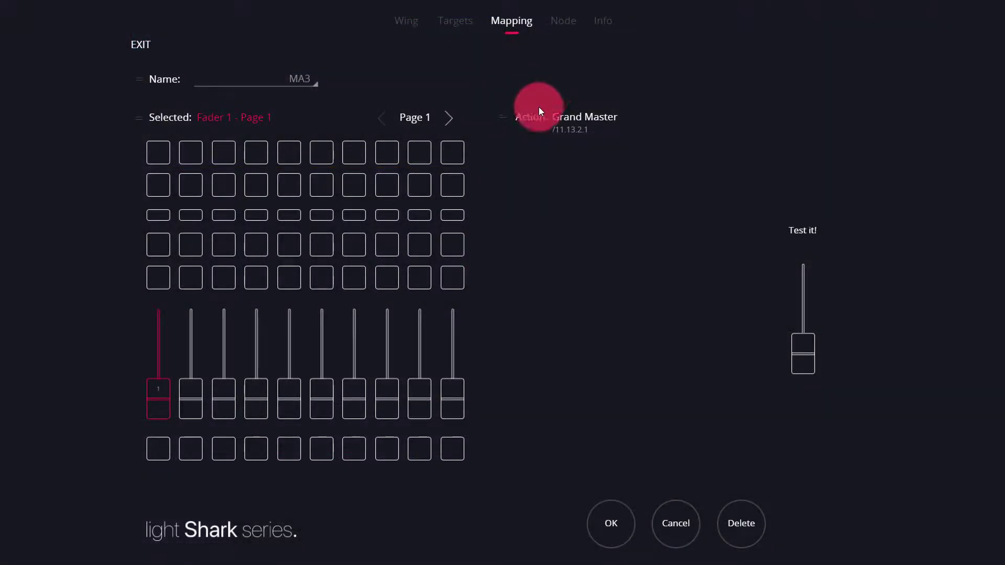
# - Close the Grand Master action editor, check fader 2's mapping, and return to Wing settings
pyautogui.click(191, 395)
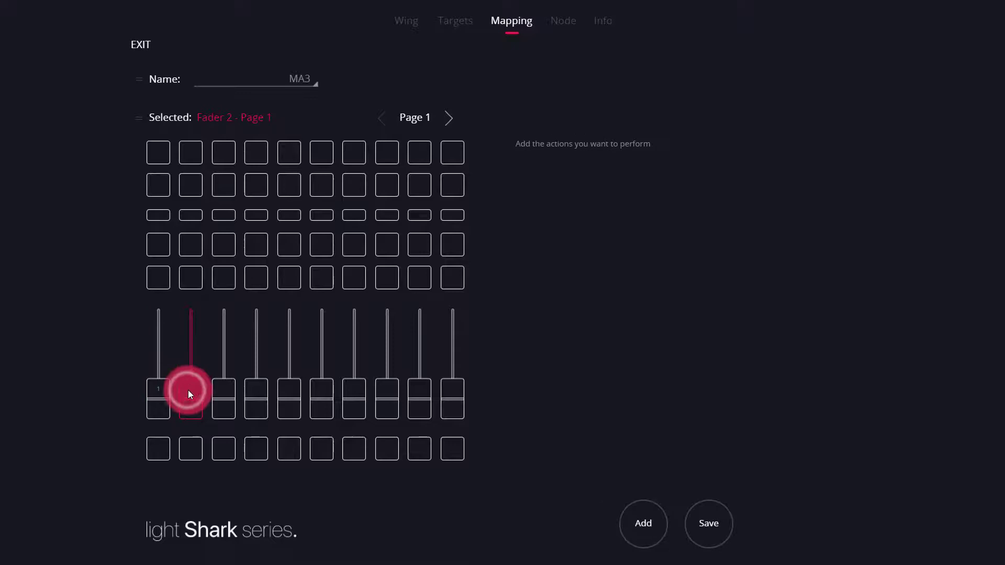
pyautogui.click(158, 398)
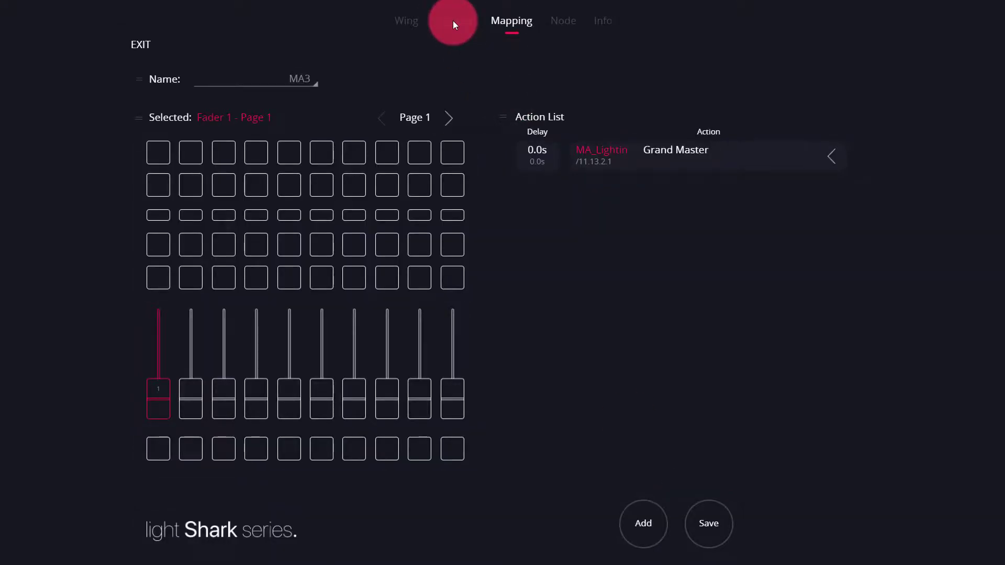
pyautogui.moveTo(493, 46)
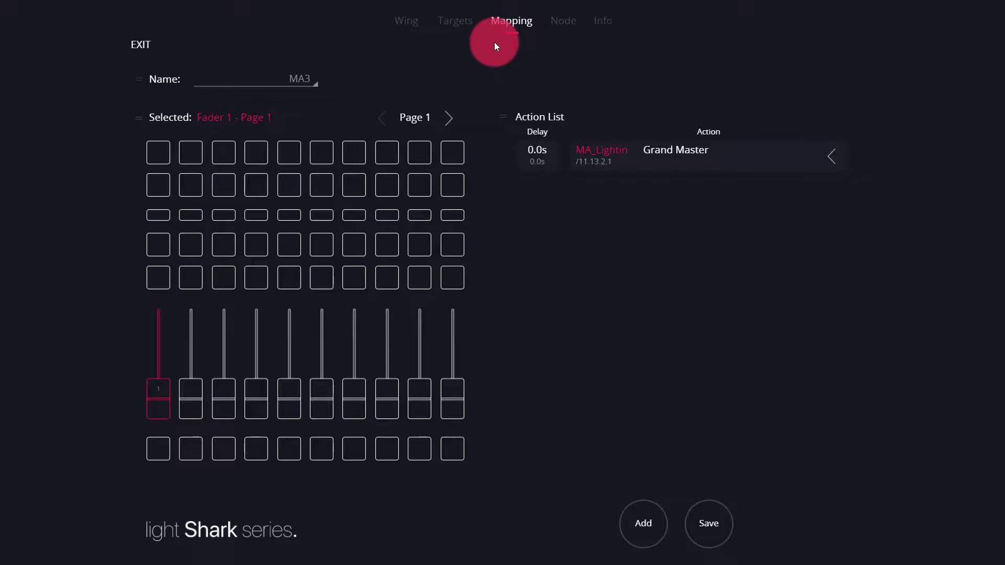
pyautogui.click(405, 20)
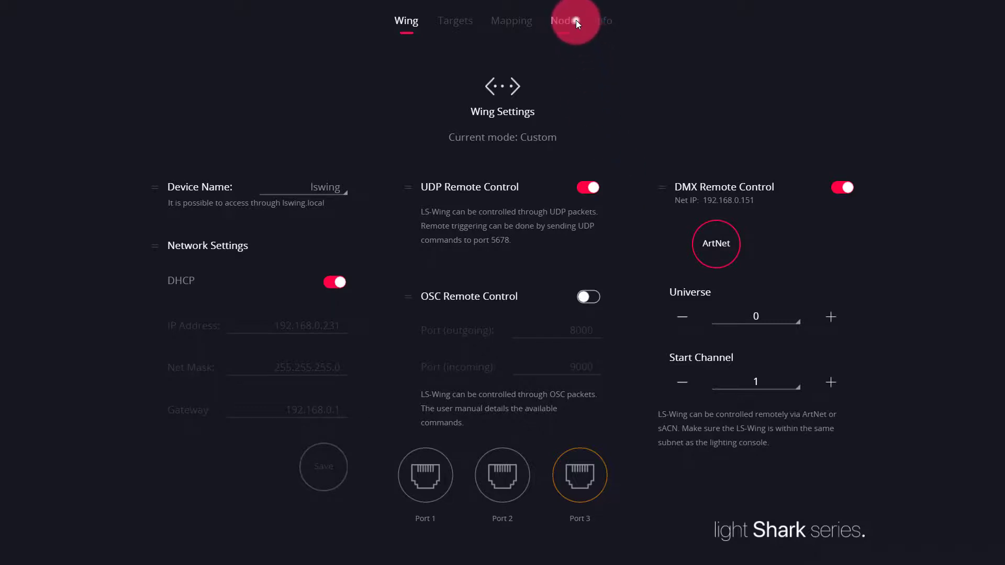
# - Set Node DMX Ports 1 and 2 to ACN and raise Port 2's universe
pyautogui.click(563, 20)
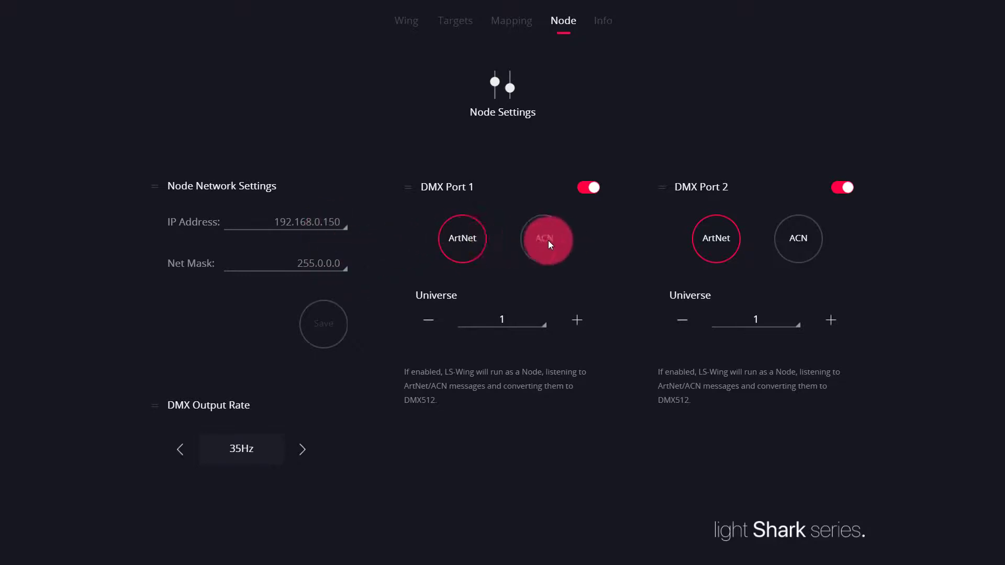
pyautogui.click(797, 239)
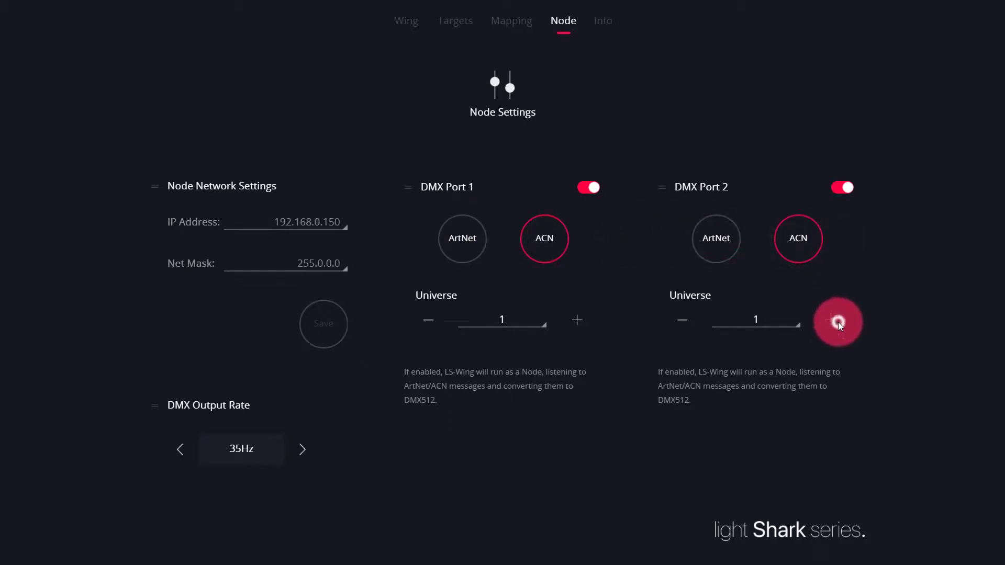
pyautogui.click(832, 319)
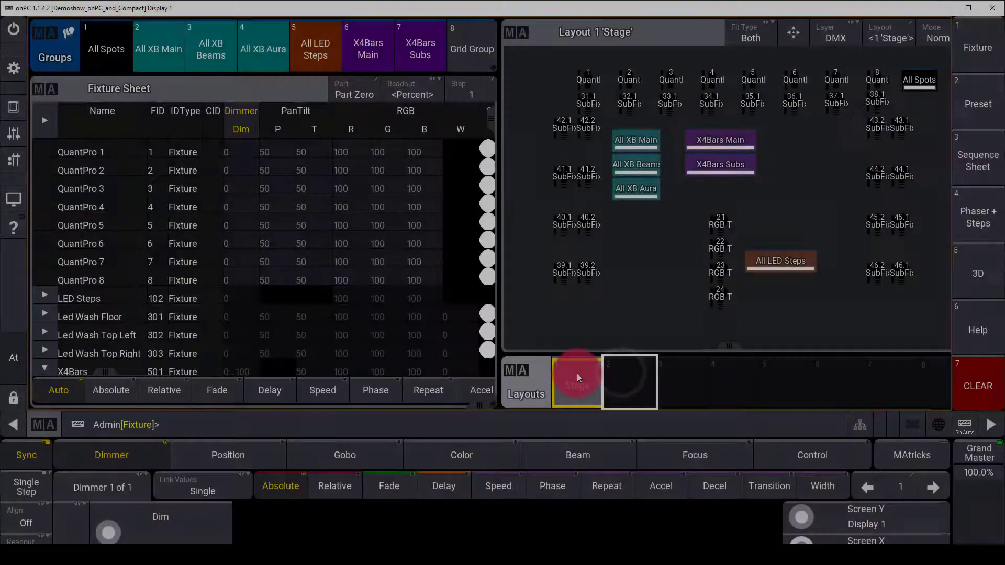
# - Insert sACNData 2 with local and sACN universe 2, and enable sACN output over Ethernet
pyautogui.click(13, 67)
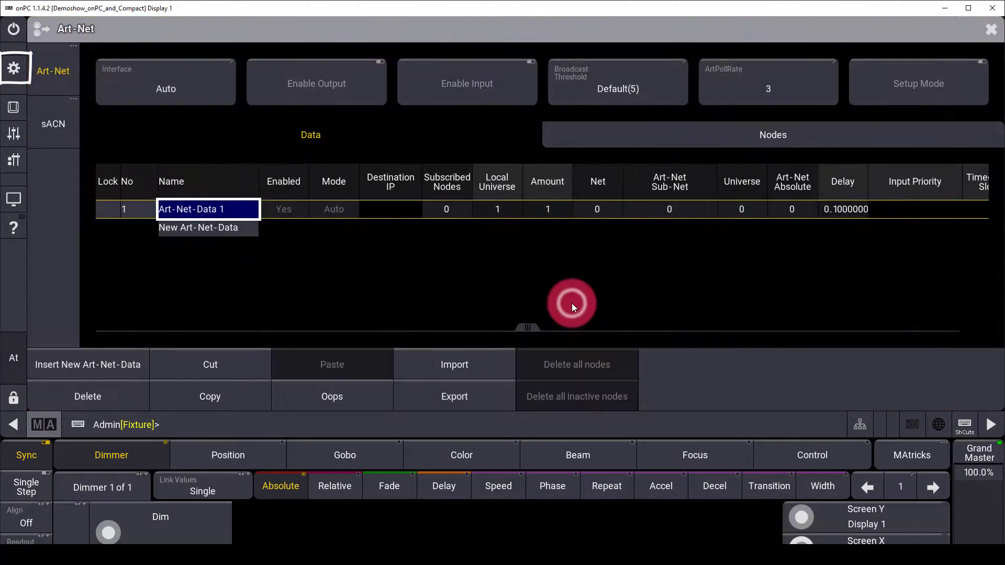
pyautogui.click(52, 124)
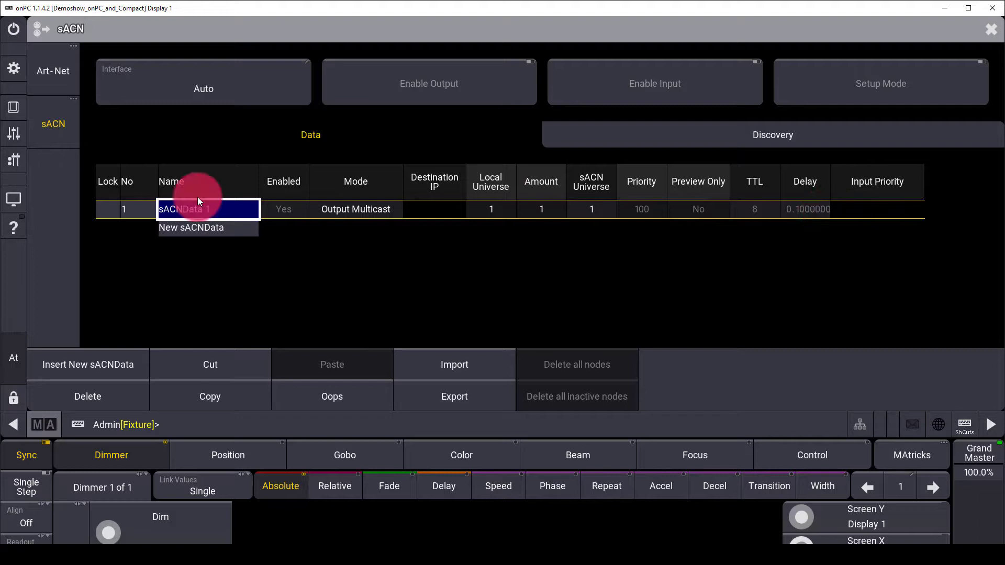
pyautogui.click(191, 228)
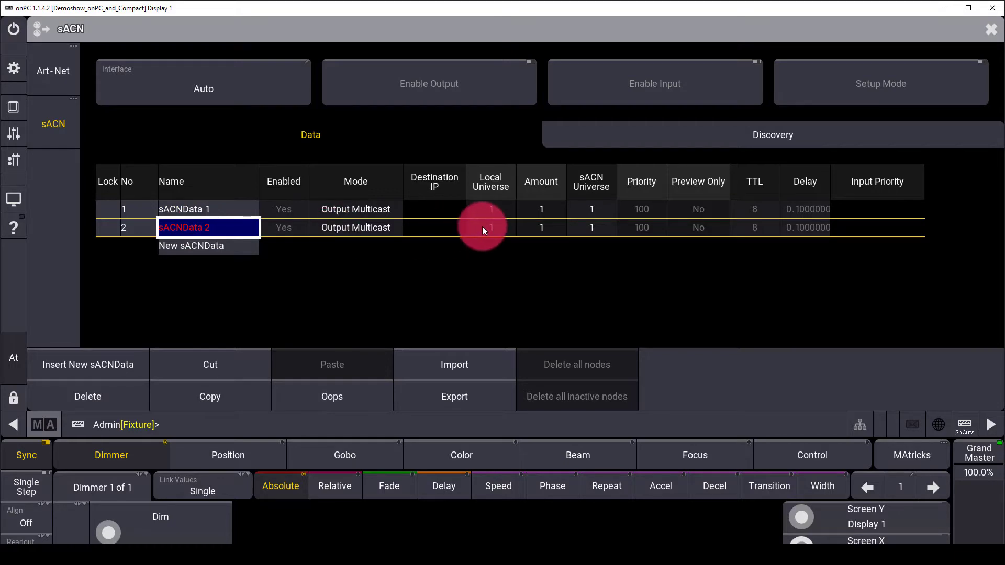
pyautogui.click(490, 227)
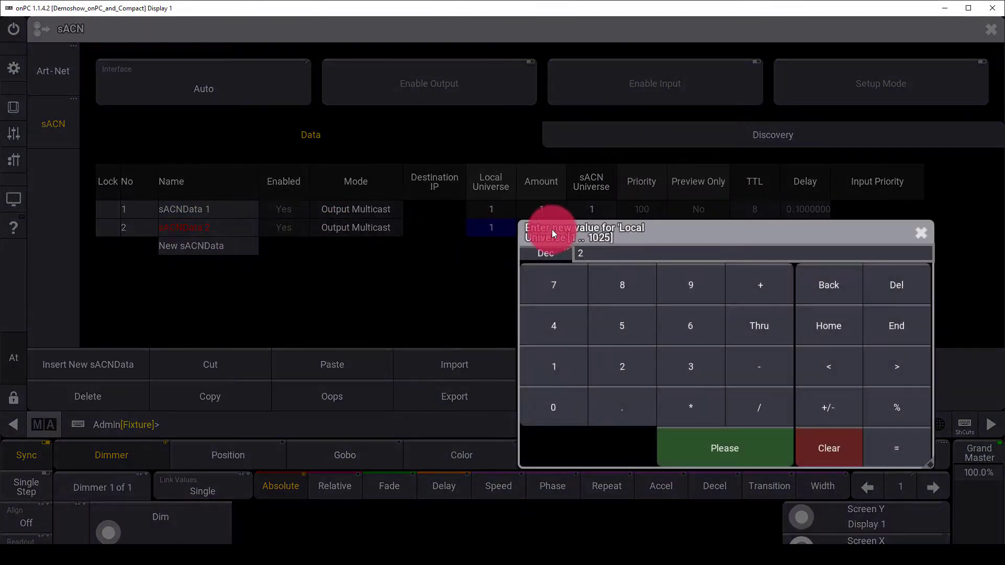
pyautogui.click(724, 448)
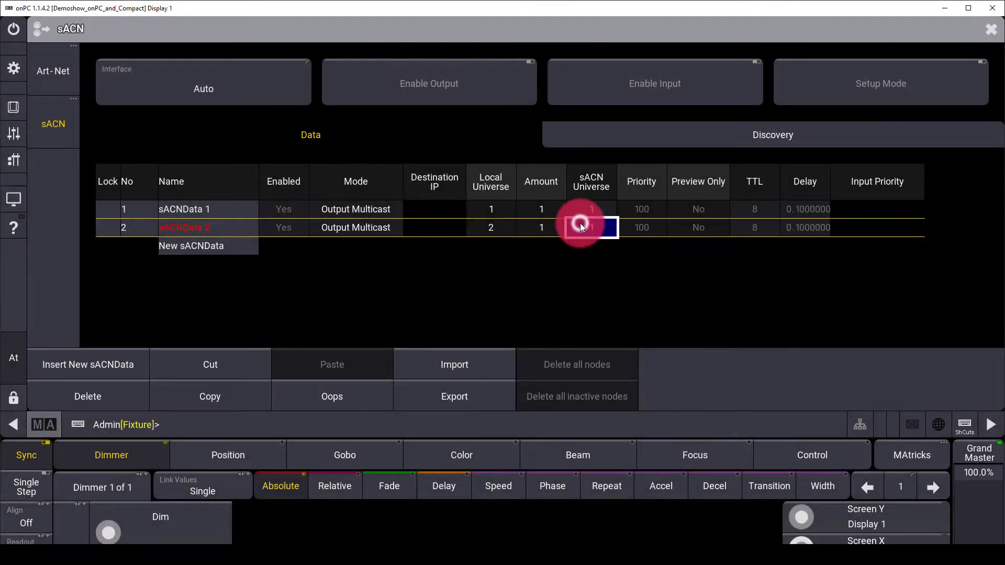
pyautogui.click(590, 227)
pyautogui.write('2')
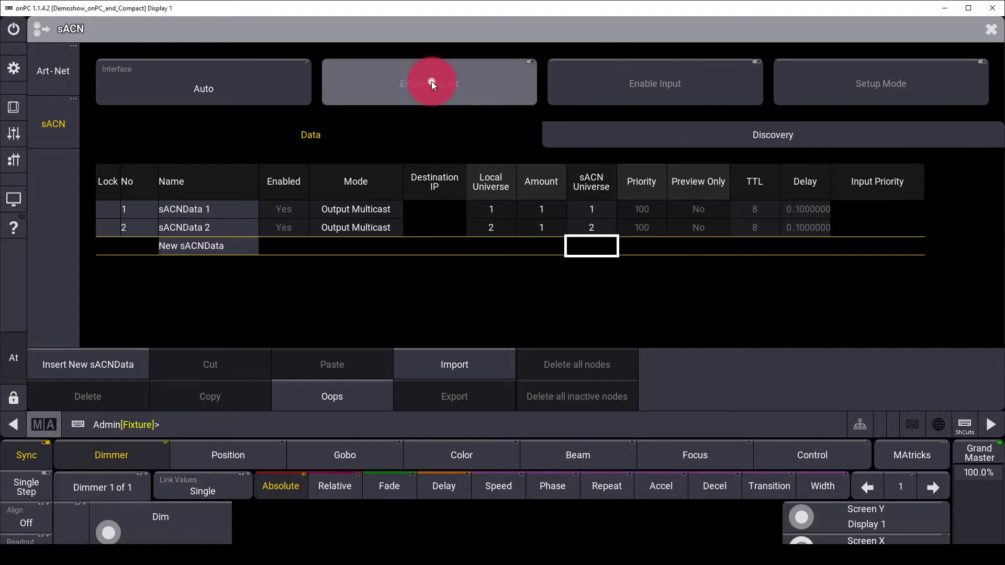
pyautogui.click(203, 82)
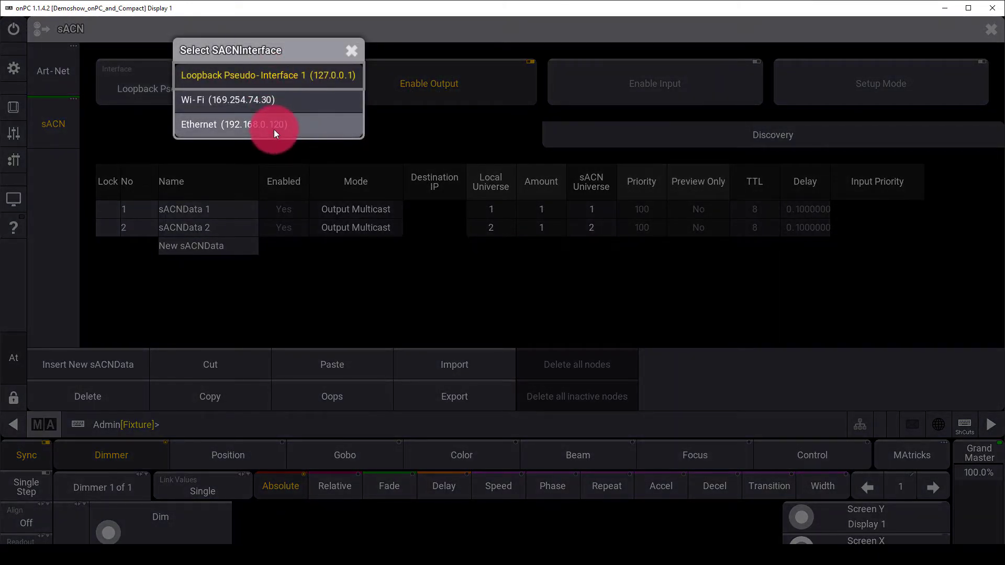
pyautogui.click(252, 124)
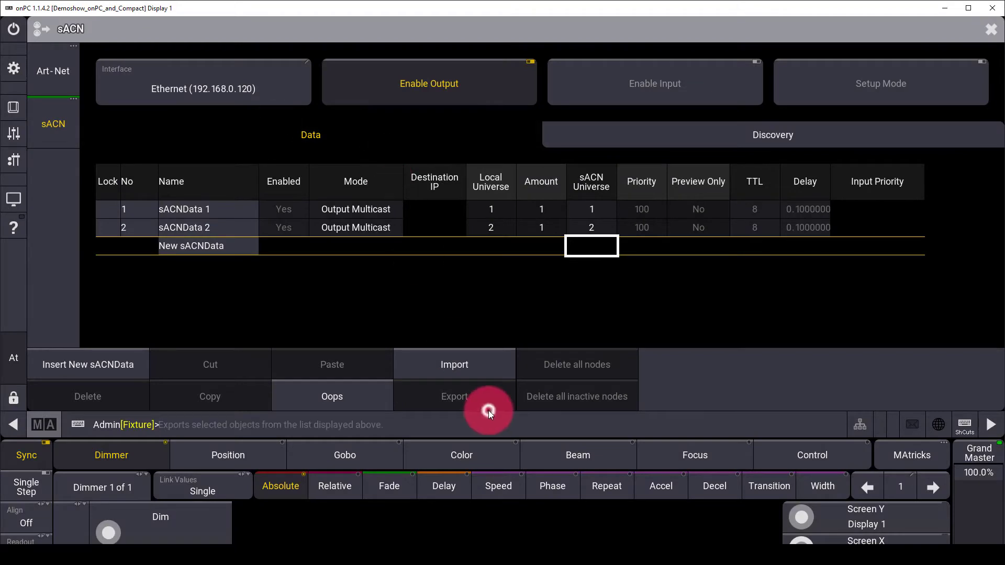